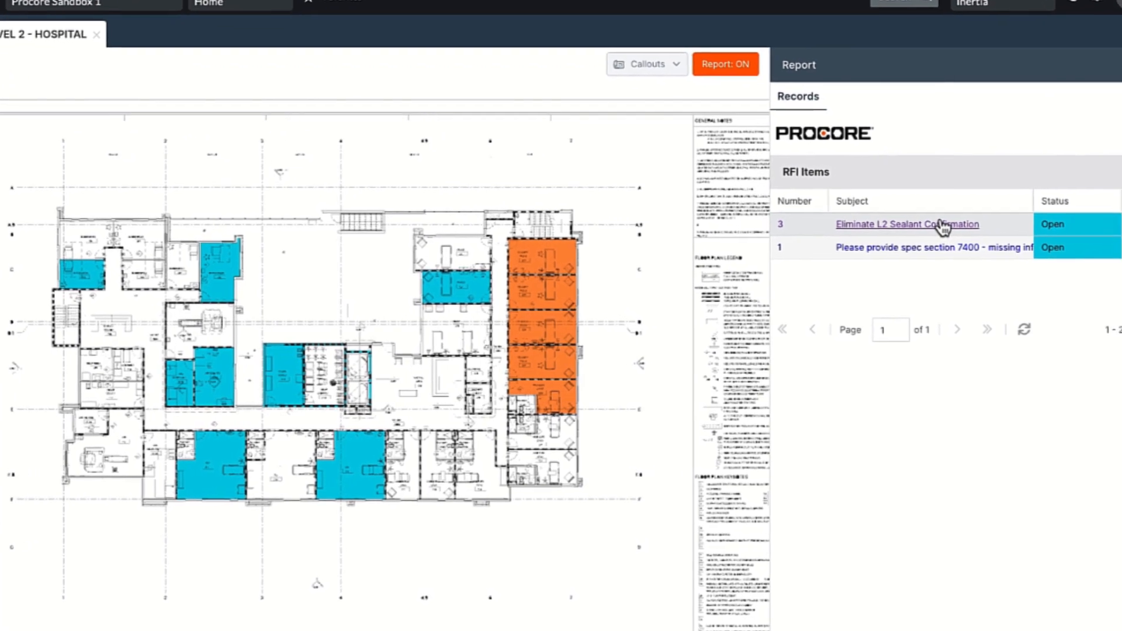
Open RFI 3, 'Eliminate L2 Sealant Confirmation', from the Report panel's RFI Items table.
click(924, 246)
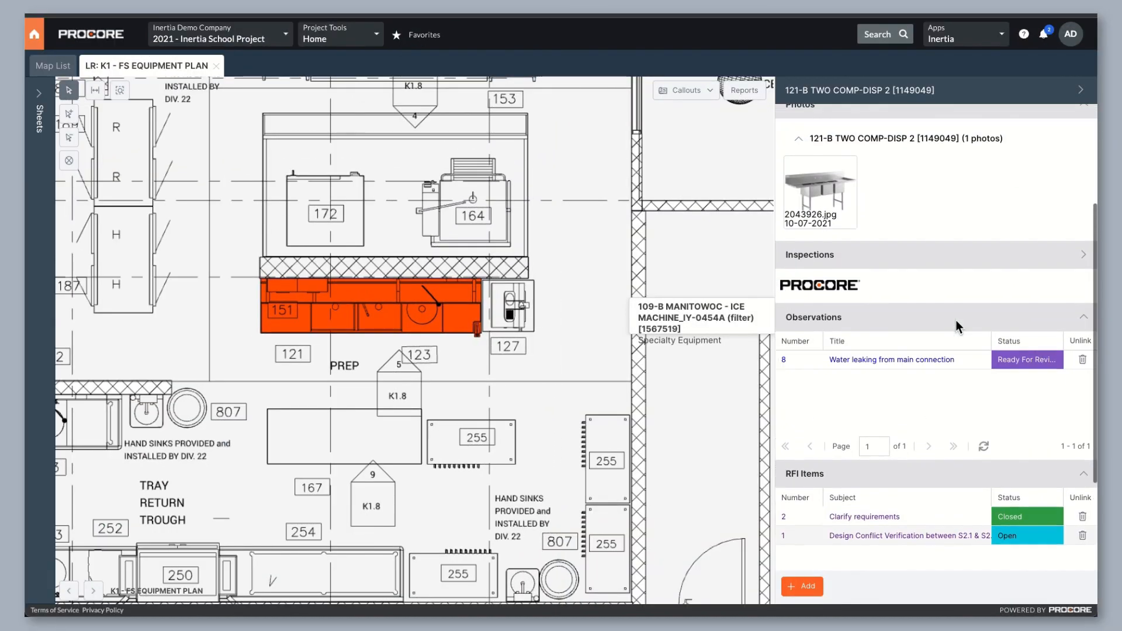
Scroll through 121-B TWO COMP-DISP 2's linked records, then view its BIM Properties.
scroll(up, 3)
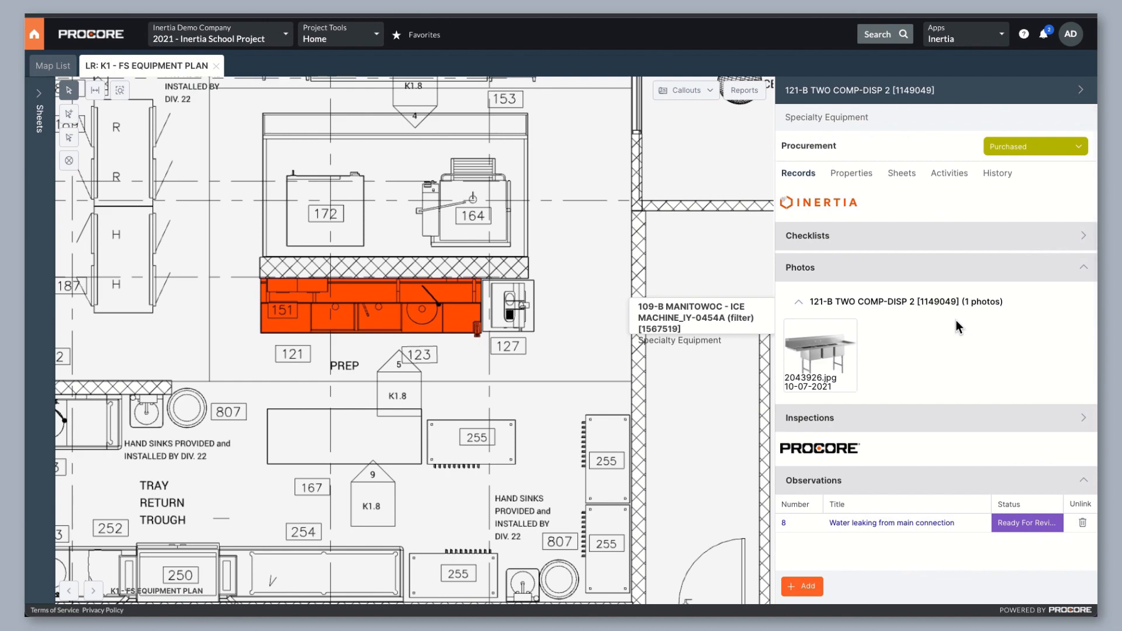
click(851, 173)
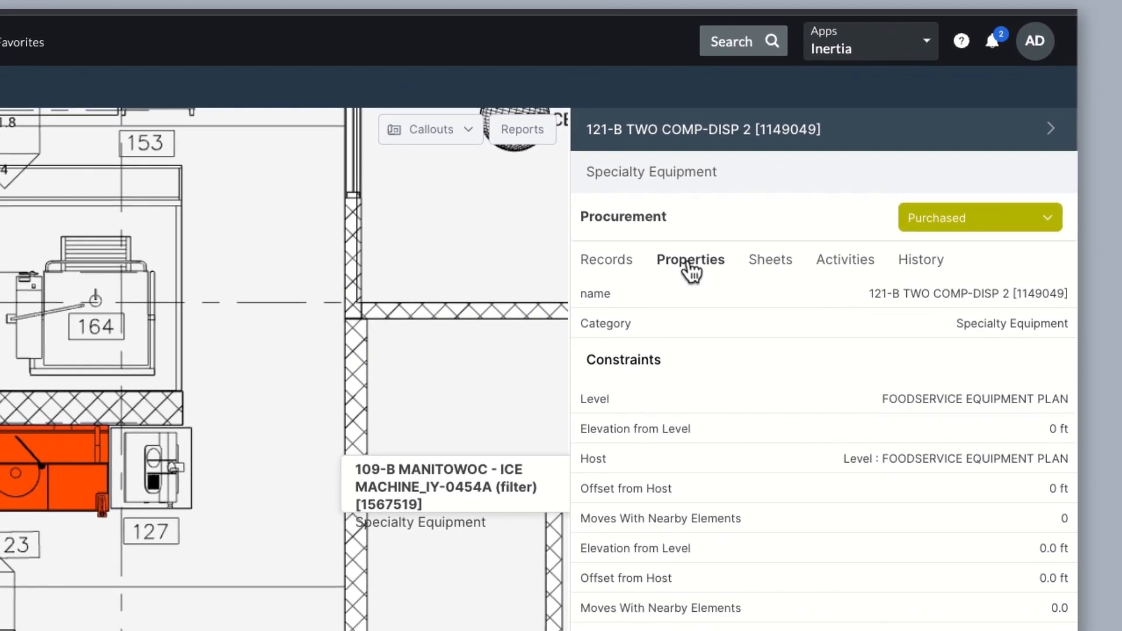
click(771, 258)
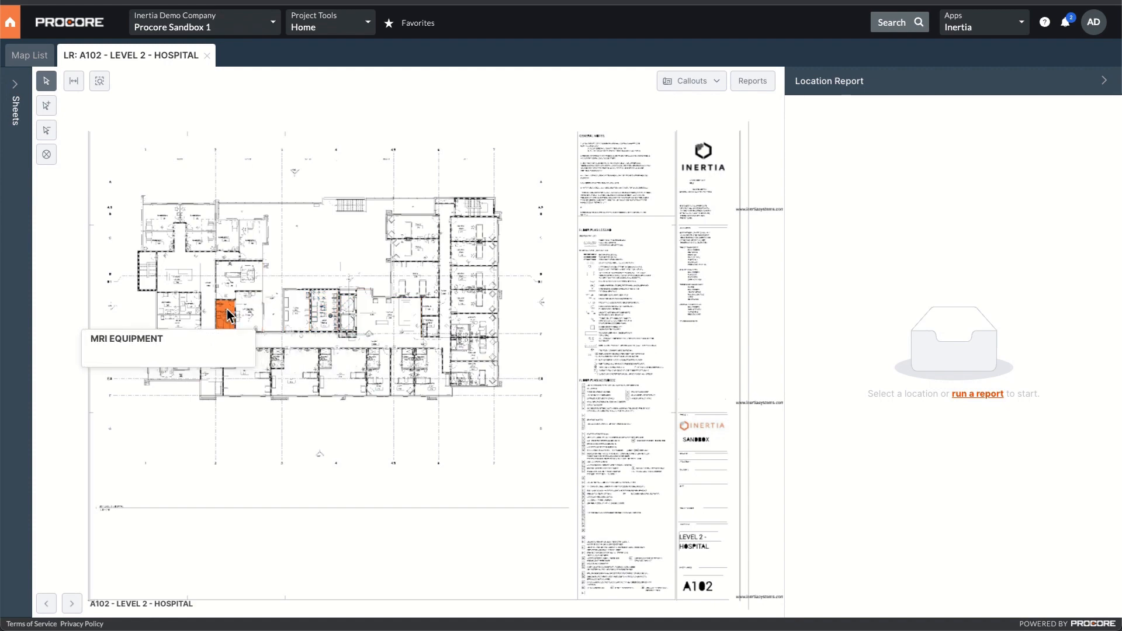
Select the MRI Equipment room on A102 and scroll its linked observation and RFI records.
click(225, 315)
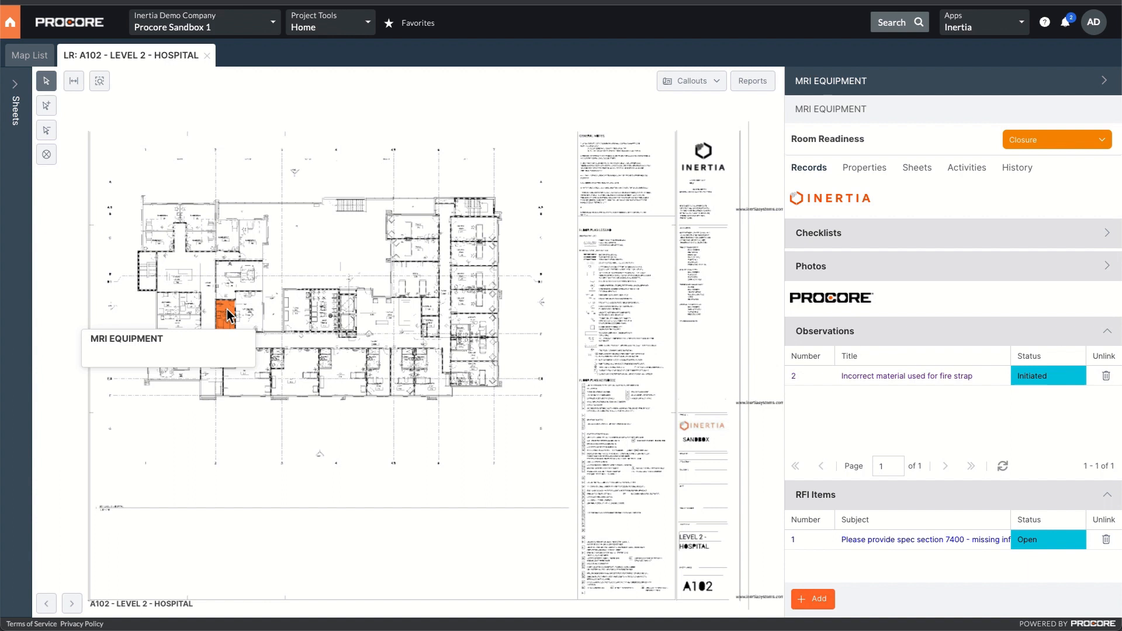
click(229, 309)
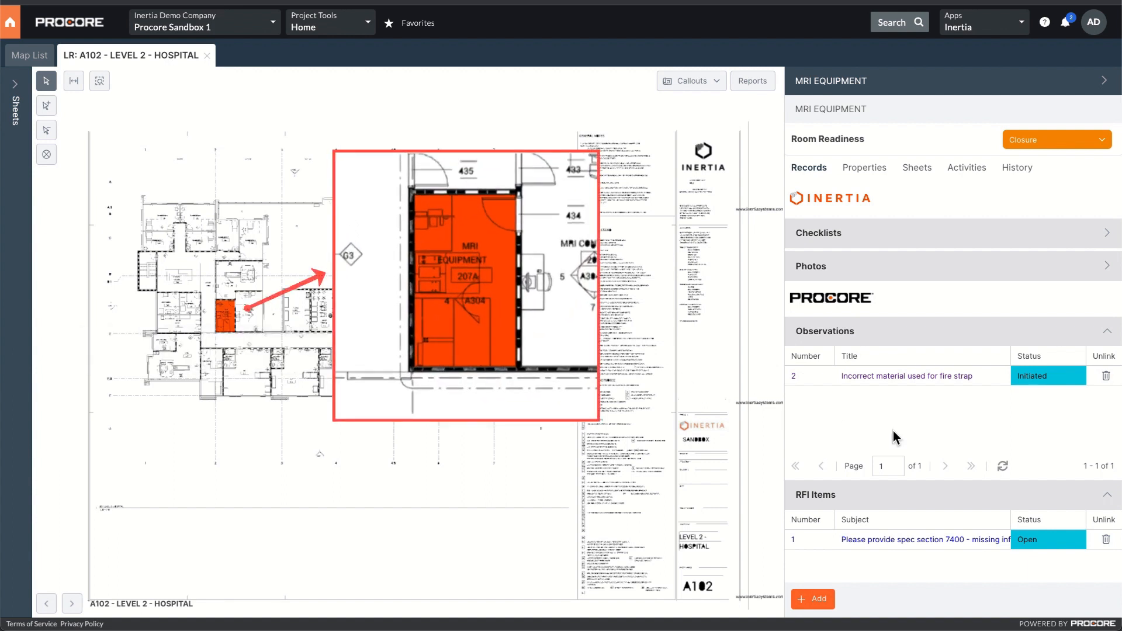
scroll(down, 3)
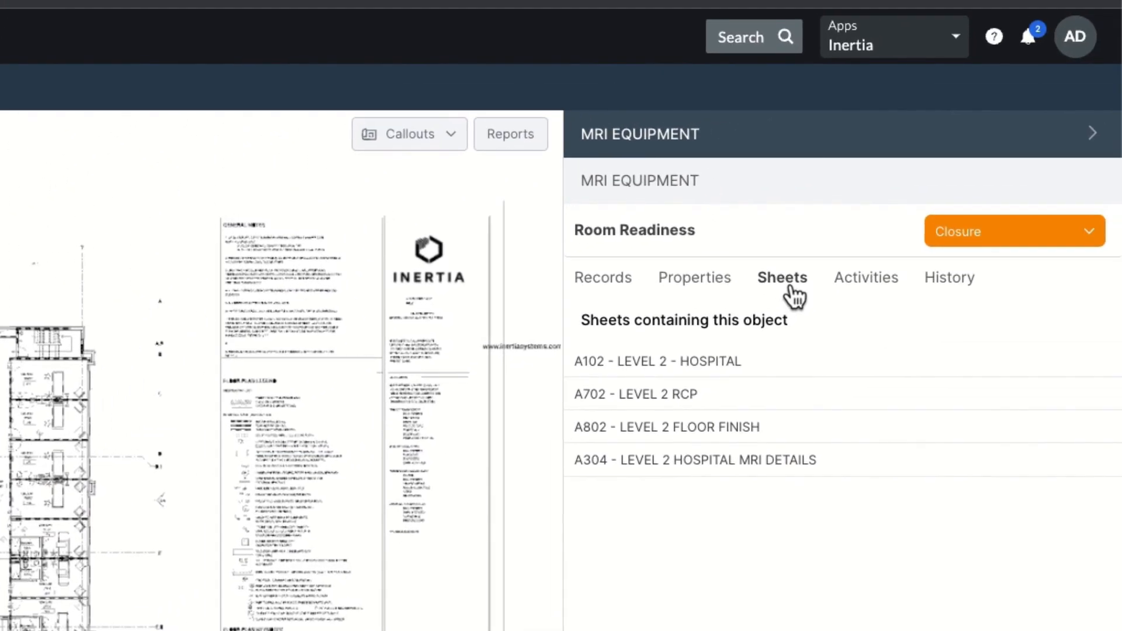
mouse_move(863, 460)
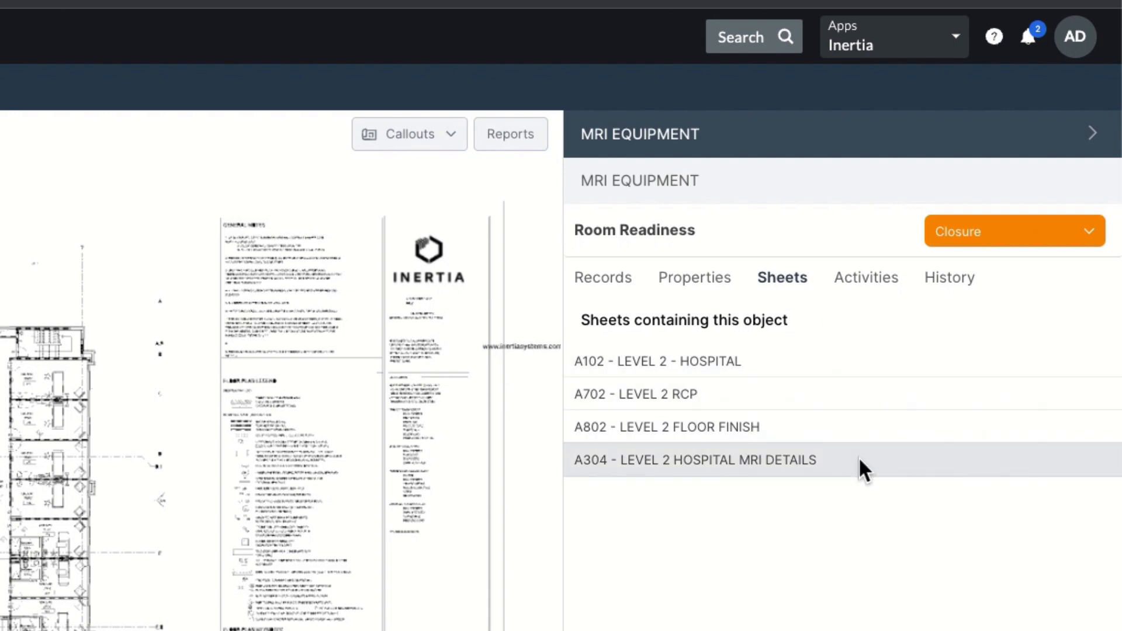
Open sheet A304 - LEVEL 2 HOSPITAL MRI DETAILS from the MRI room's Sheets list.
click(693, 460)
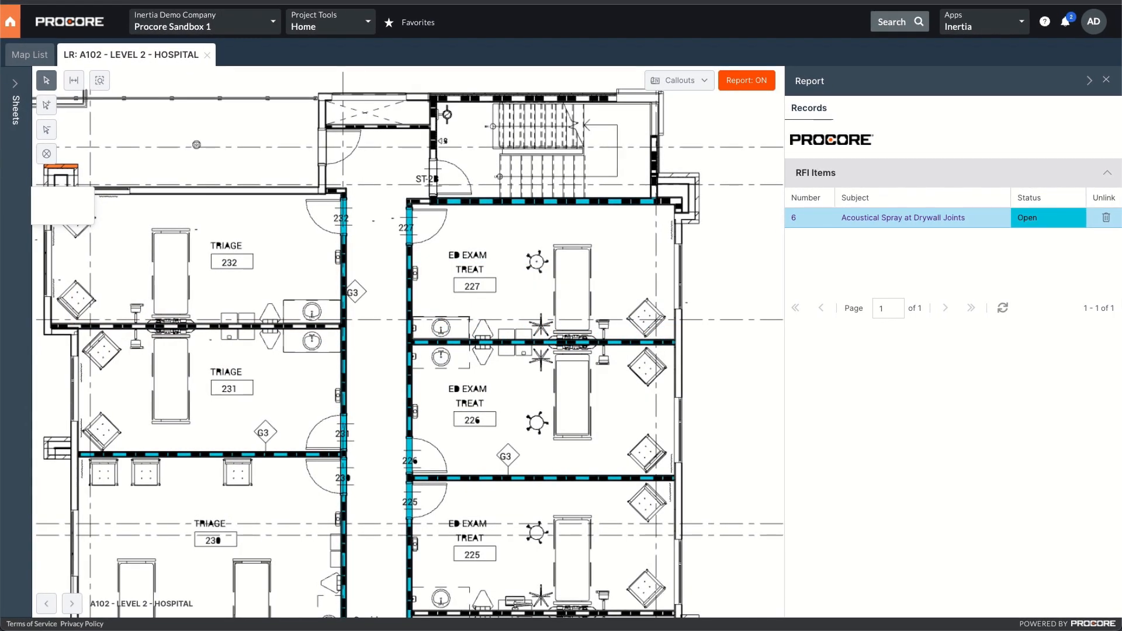
Select the RFI 6 'Acoustical Spray at Drywall Joints' row to highlight its linked walls.
click(900, 217)
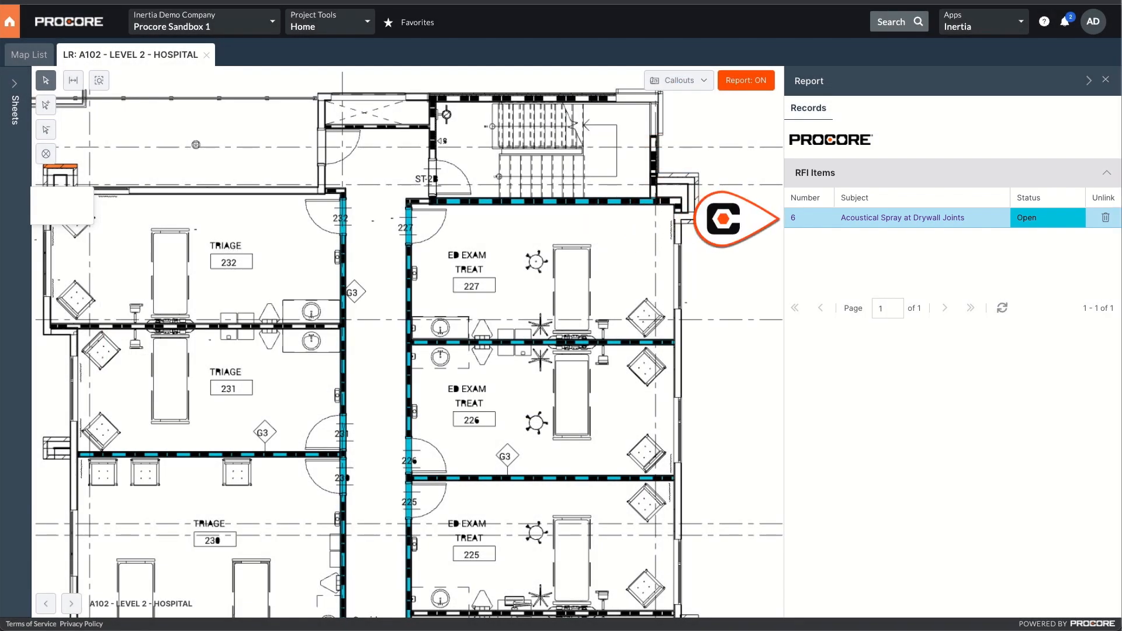
click(902, 217)
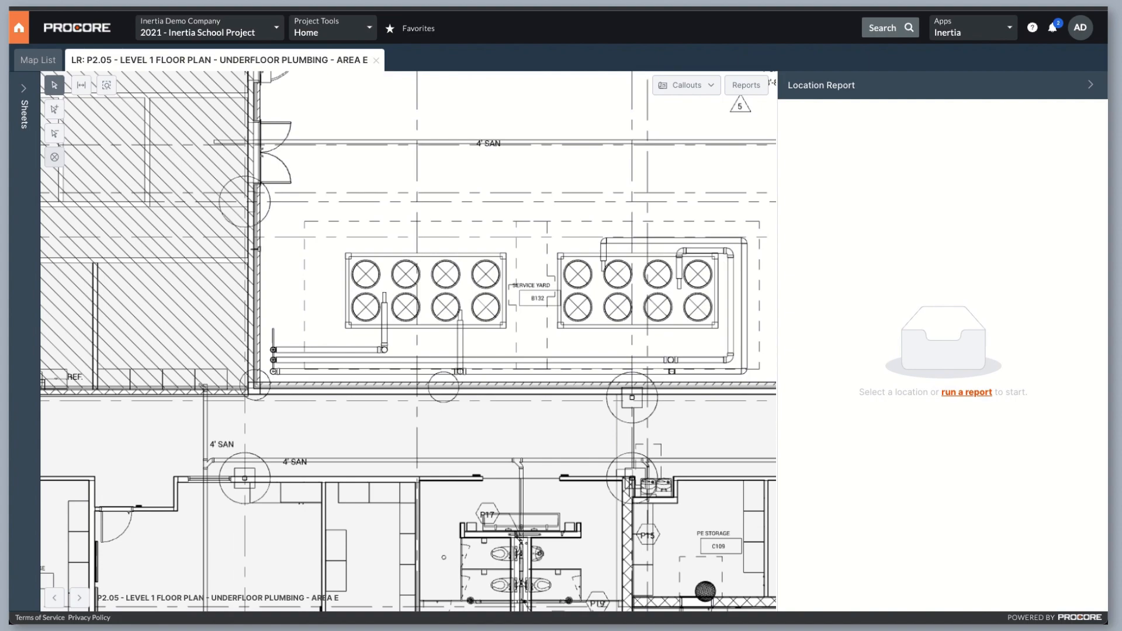
Select the left AquaSnap 30RB chiller on sheet P2.05 to show its properties.
click(415, 283)
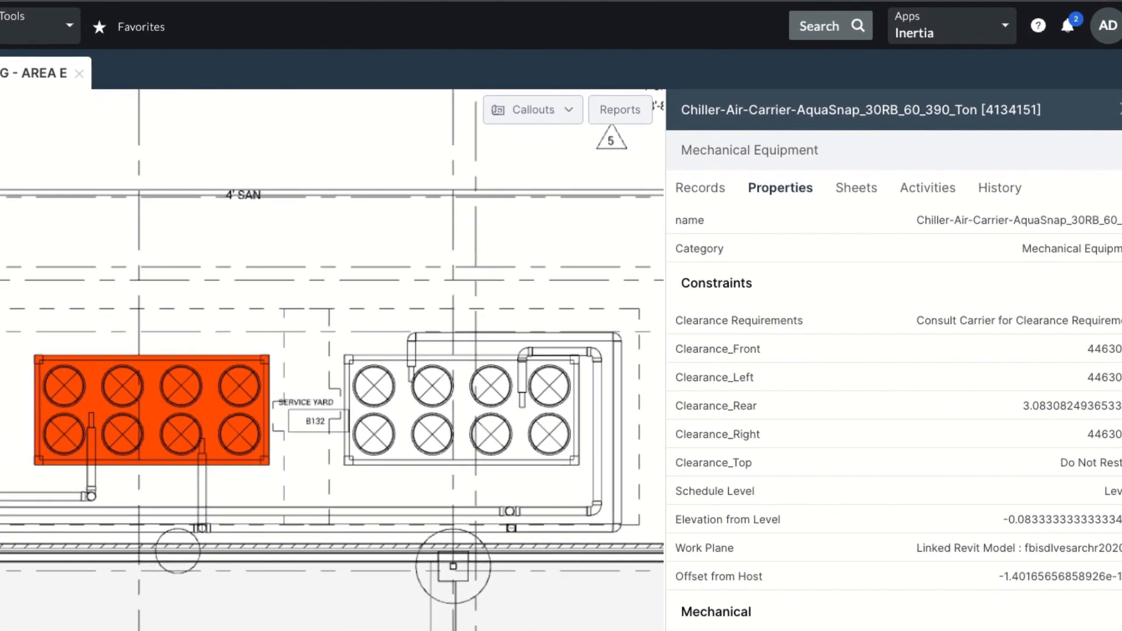